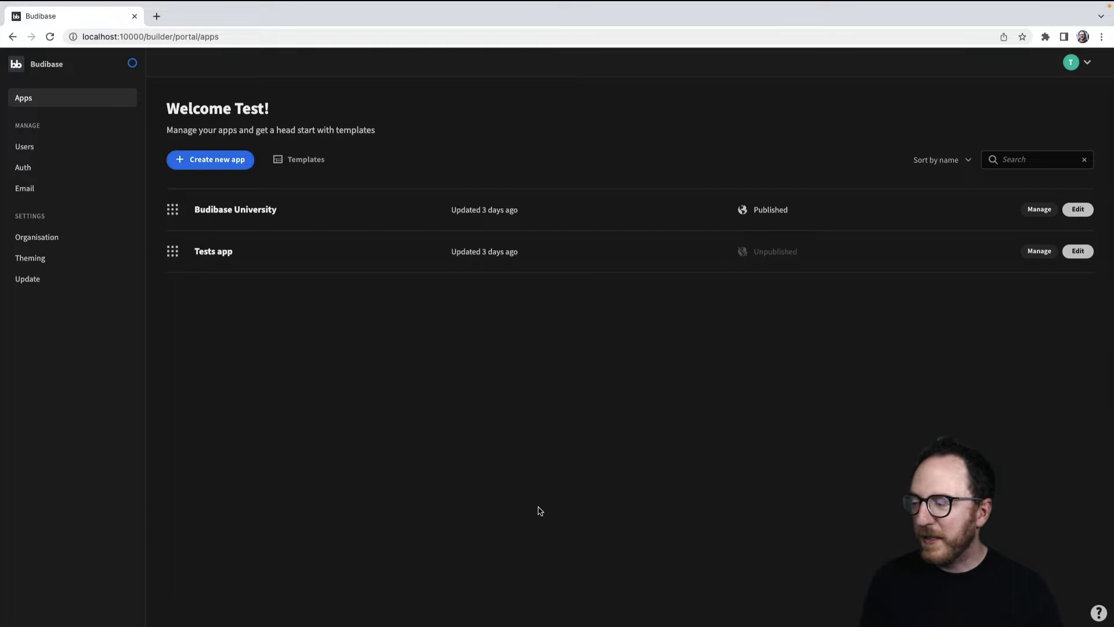
pyautogui.click(25, 188)
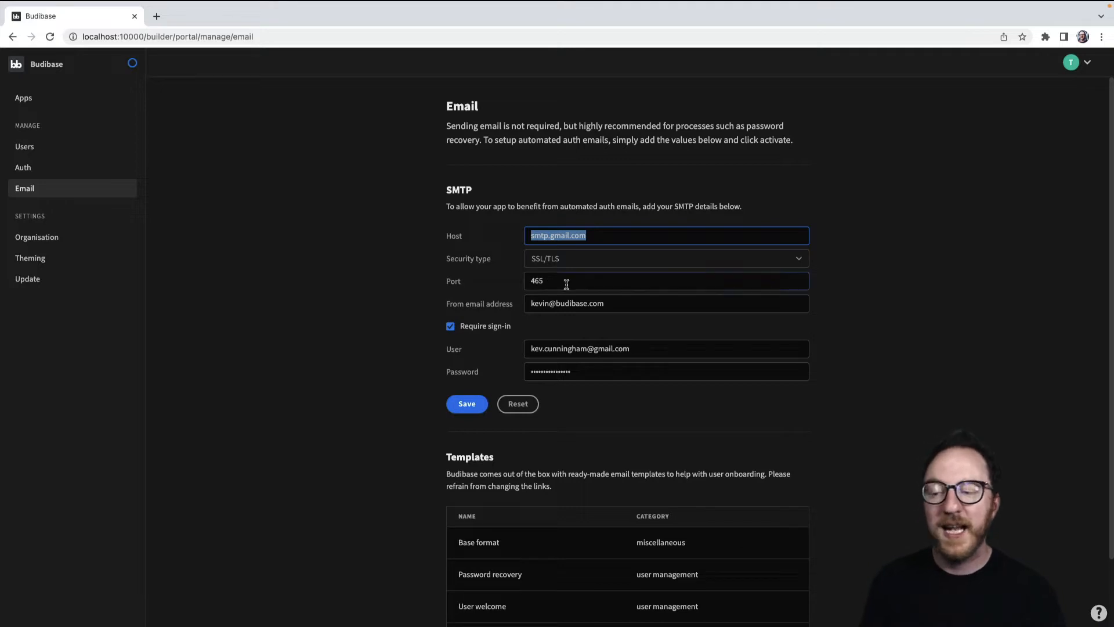
pyautogui.click(663, 348)
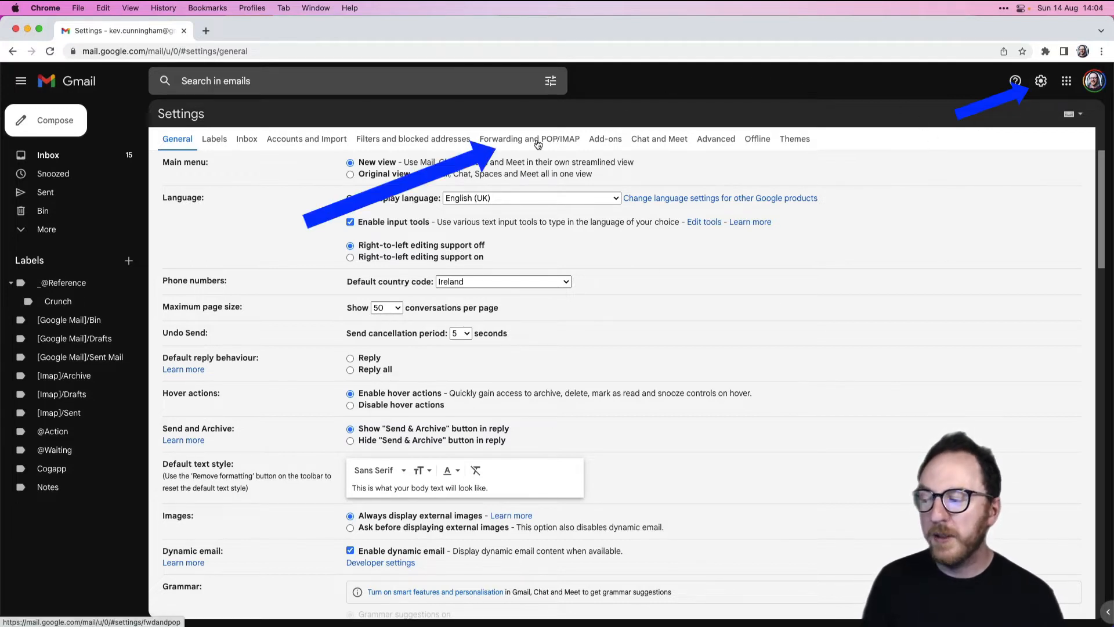
# Check Gmail's Forwarding and POP/IMAP settings before the Budibase invitations are sent.
pyautogui.click(529, 138)
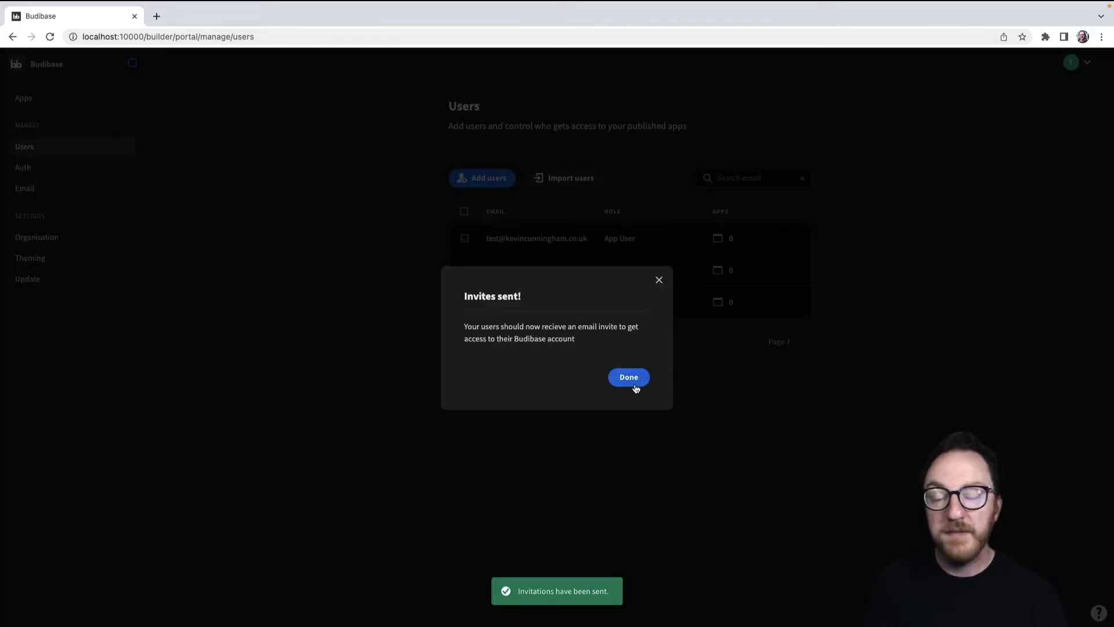
pyautogui.click(628, 376)
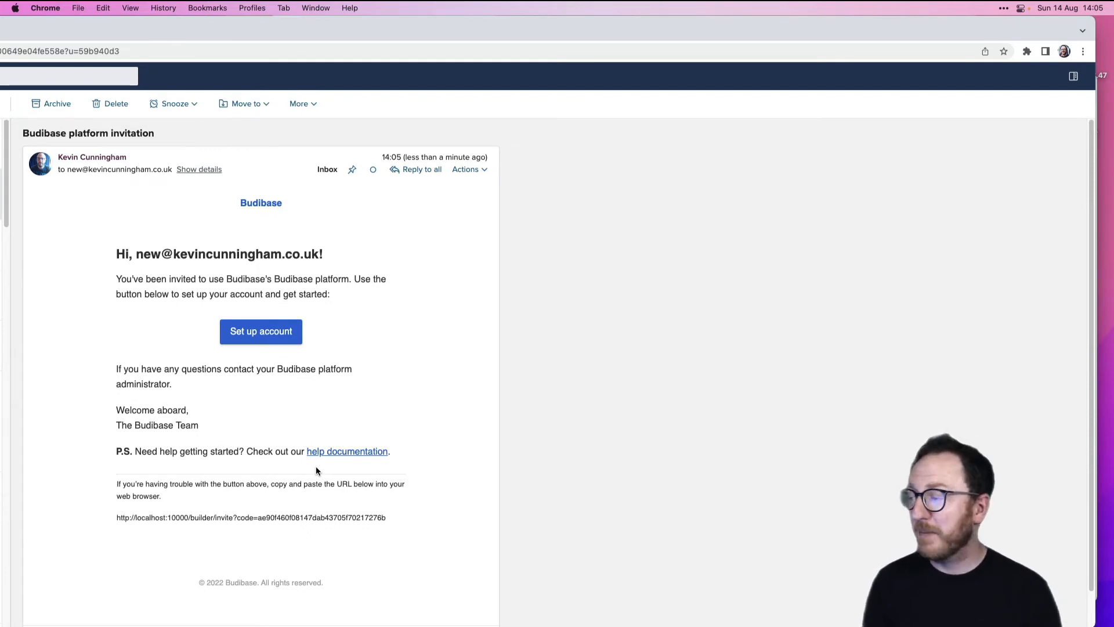
pyautogui.click(261, 331)
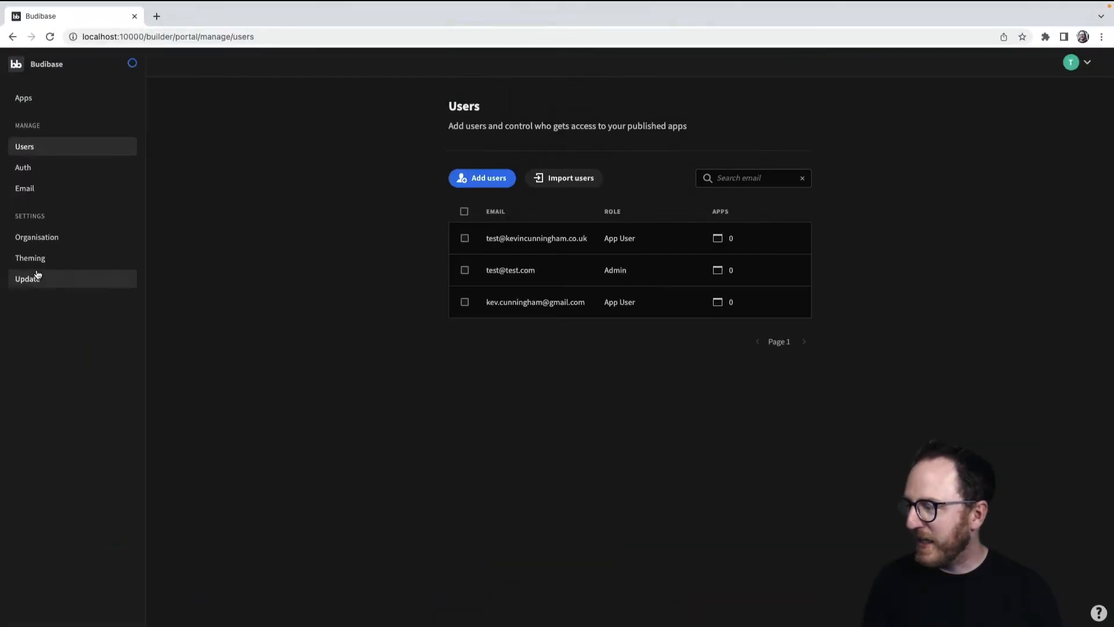
pyautogui.click(24, 188)
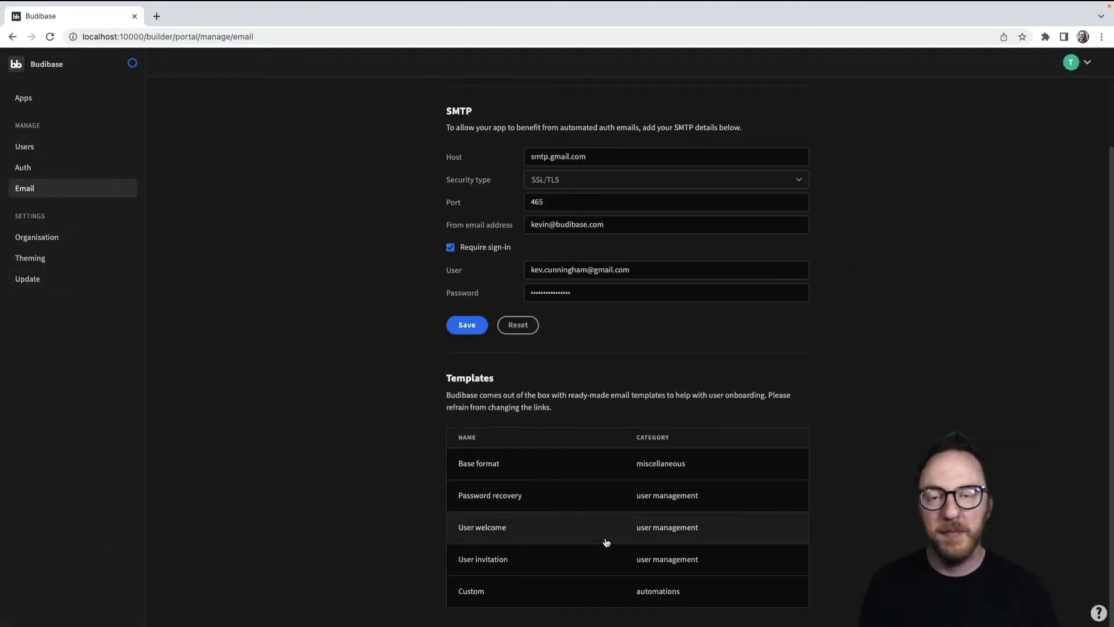
# Read through the Base format template's HTML and preview its body, company and year placeholders.
pyautogui.click(478, 463)
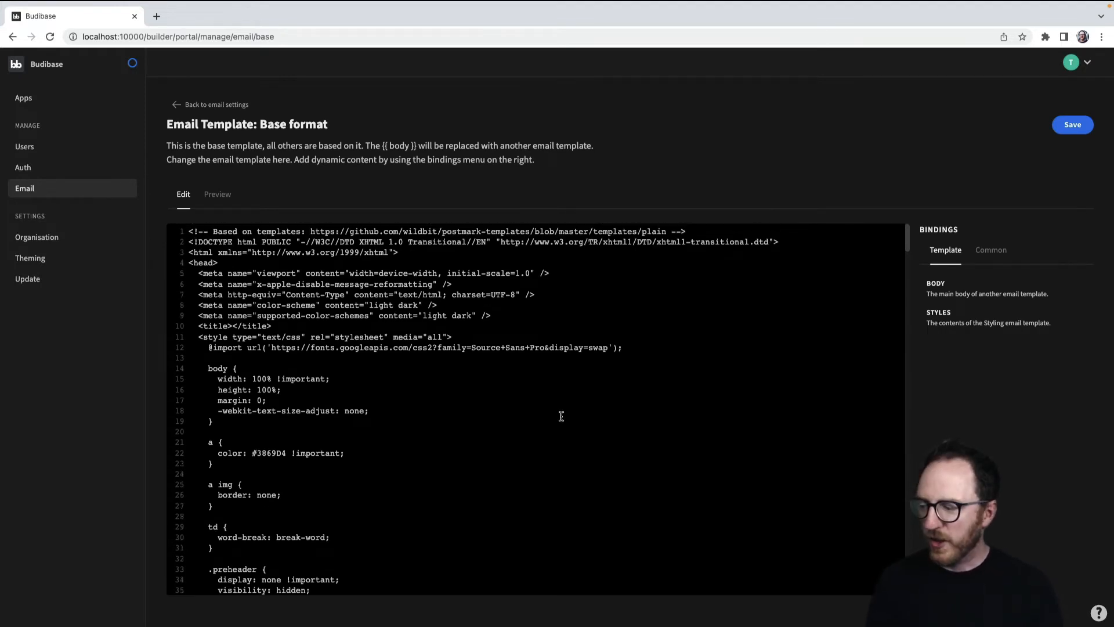
pyautogui.scroll(-3)
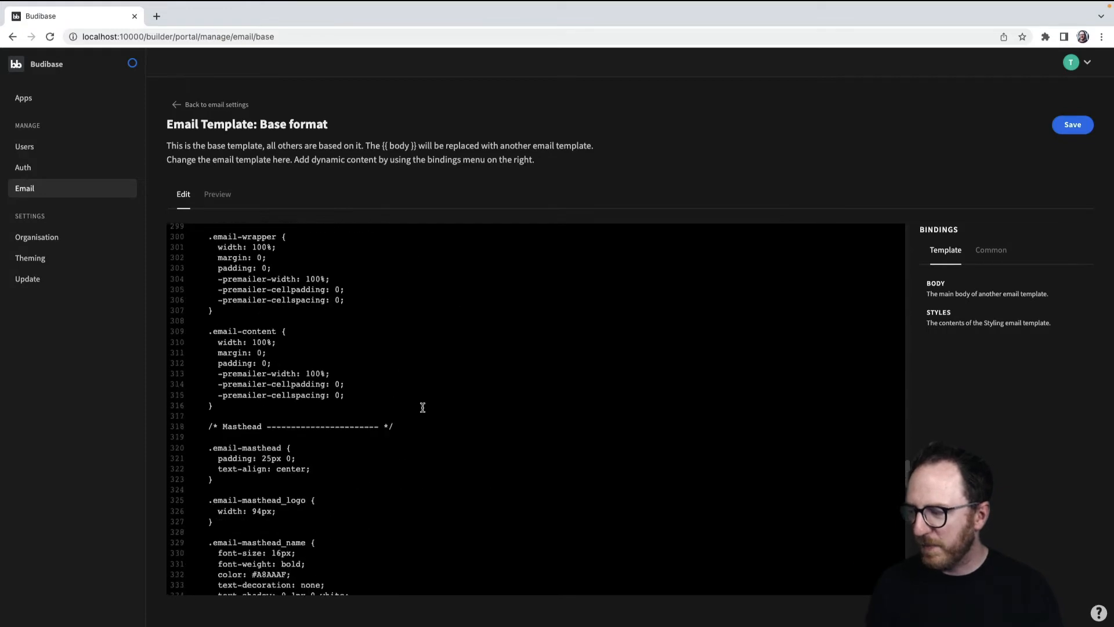
pyautogui.scroll(-3)
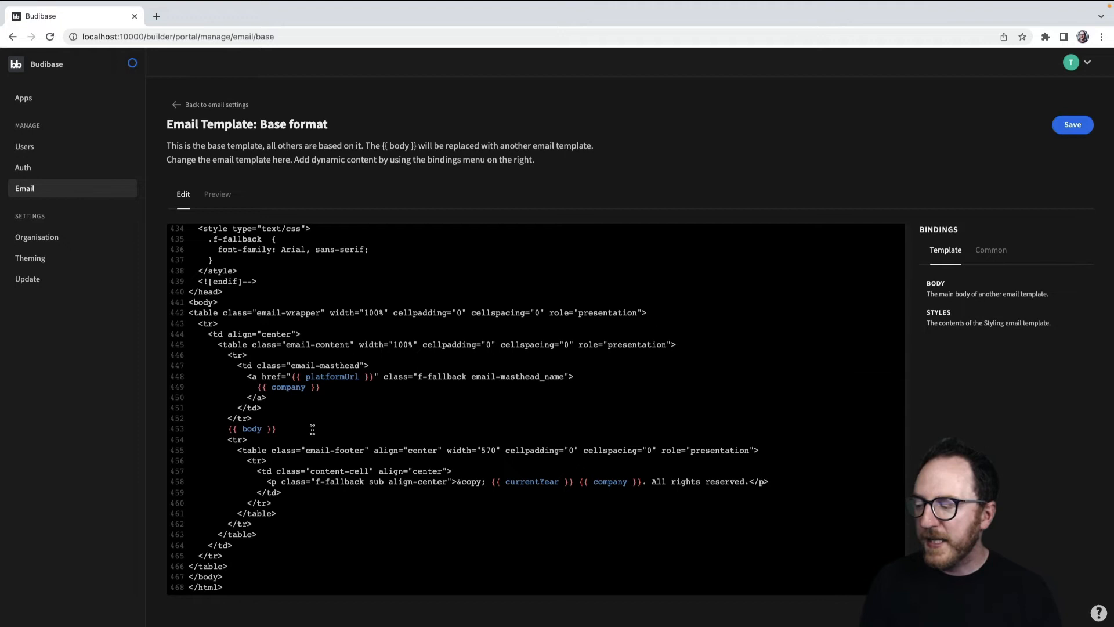
pyautogui.click(217, 194)
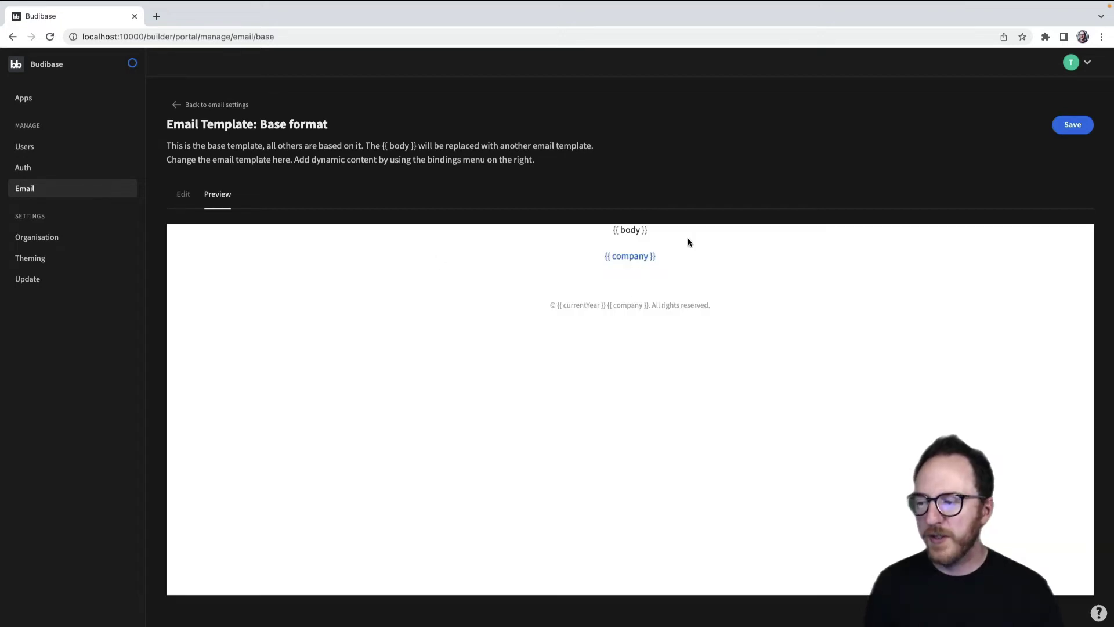
# Review the Password recovery template's code and go back to the template list.
pyautogui.click(183, 193)
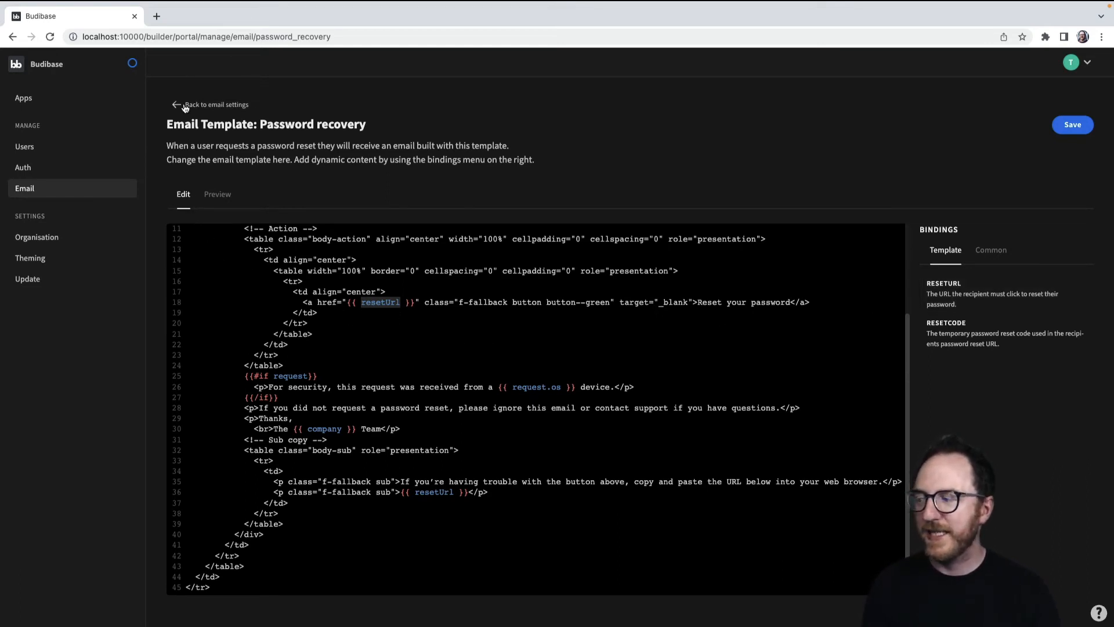
pyautogui.click(217, 194)
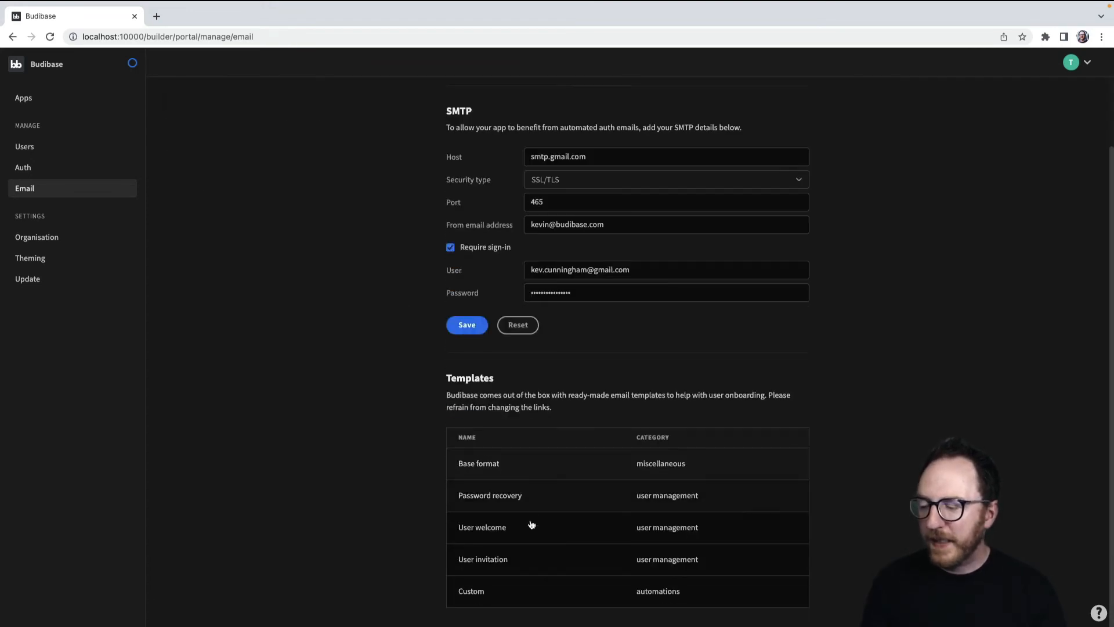
# Examine the Custom automation template and highlight its {{ contents }} binding line.
pyautogui.click(483, 558)
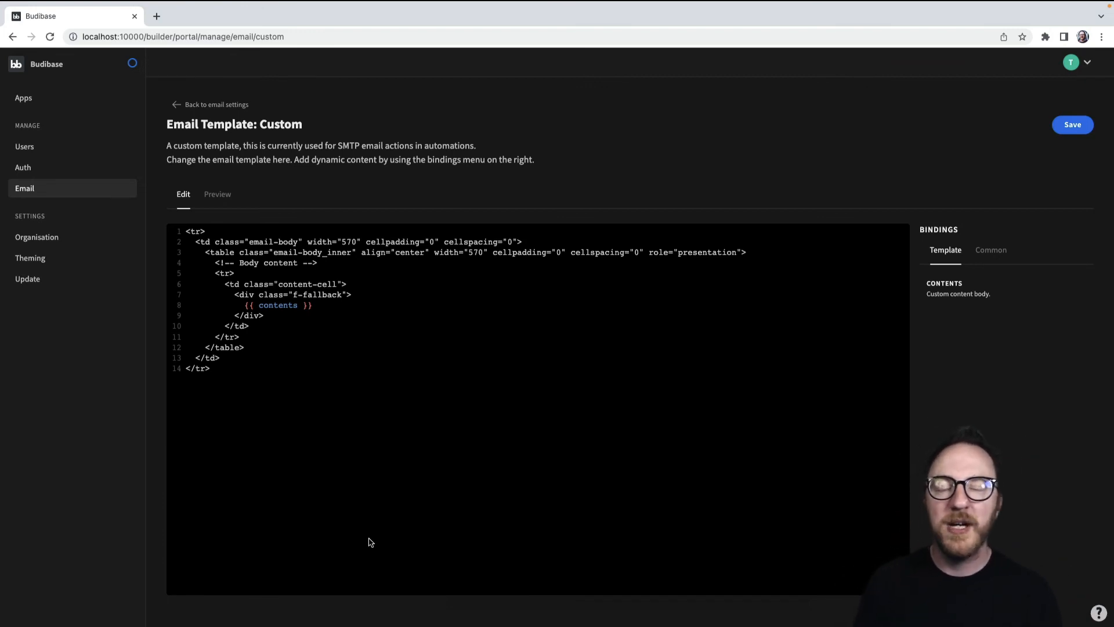
pyautogui.moveTo(348, 347)
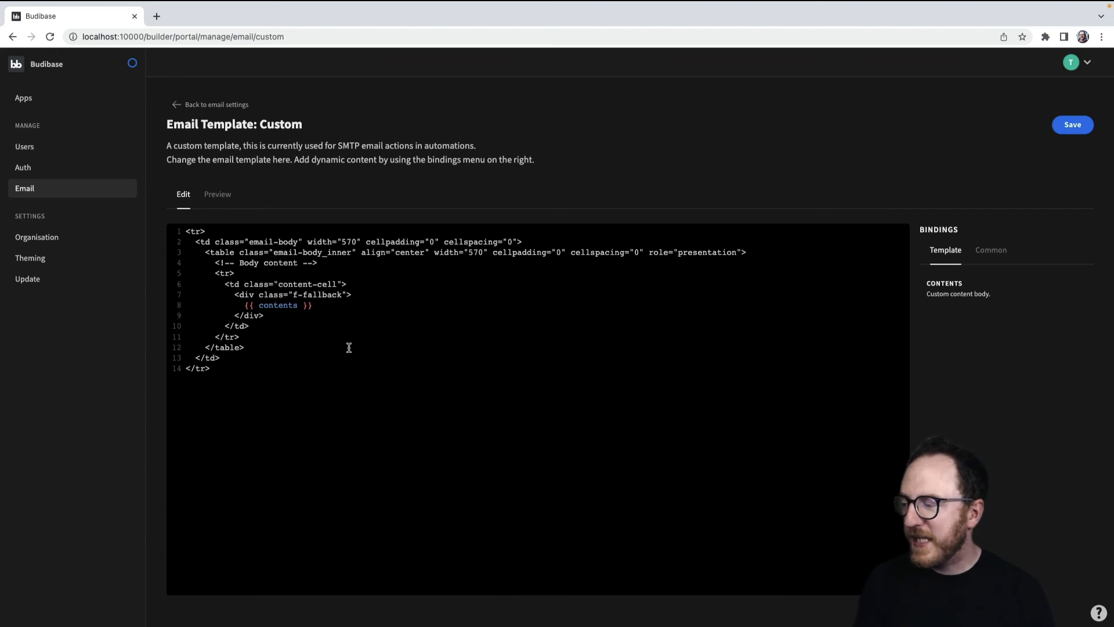
pyautogui.click(245, 306)
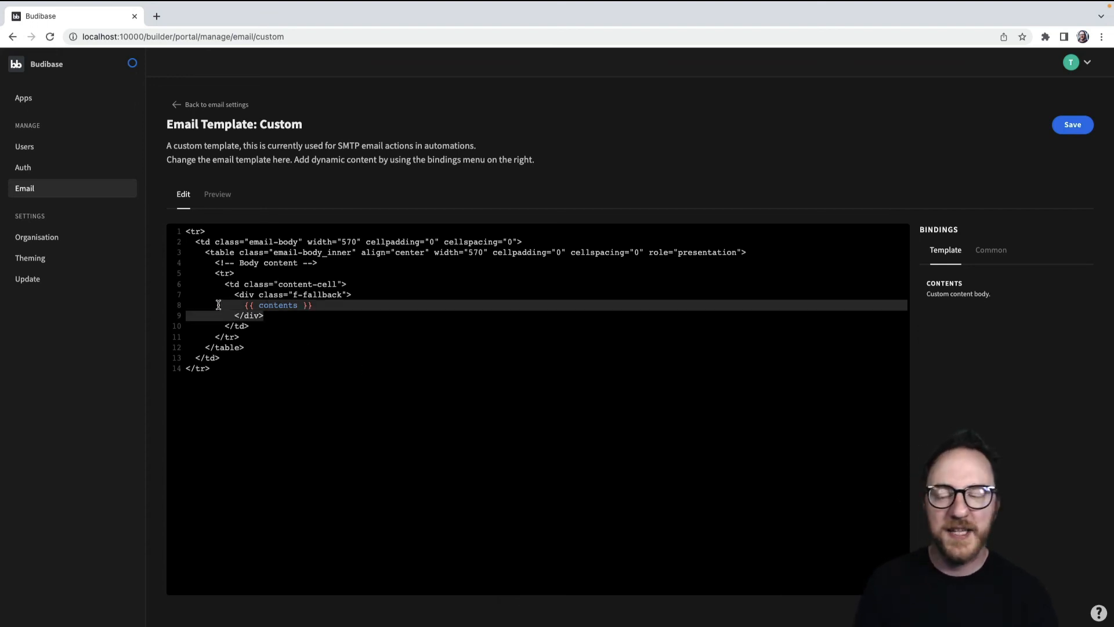